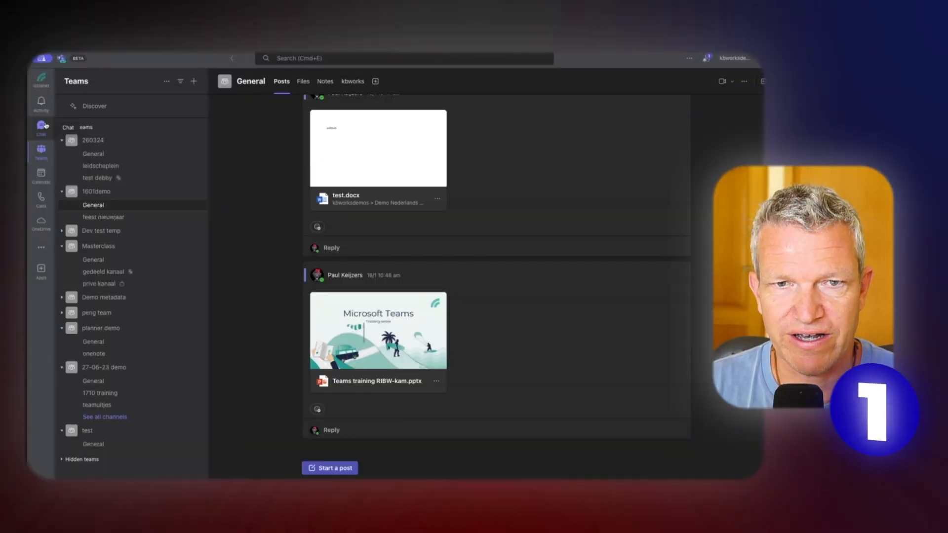
- Switch from the team channels to the Chat list
click(41, 126)
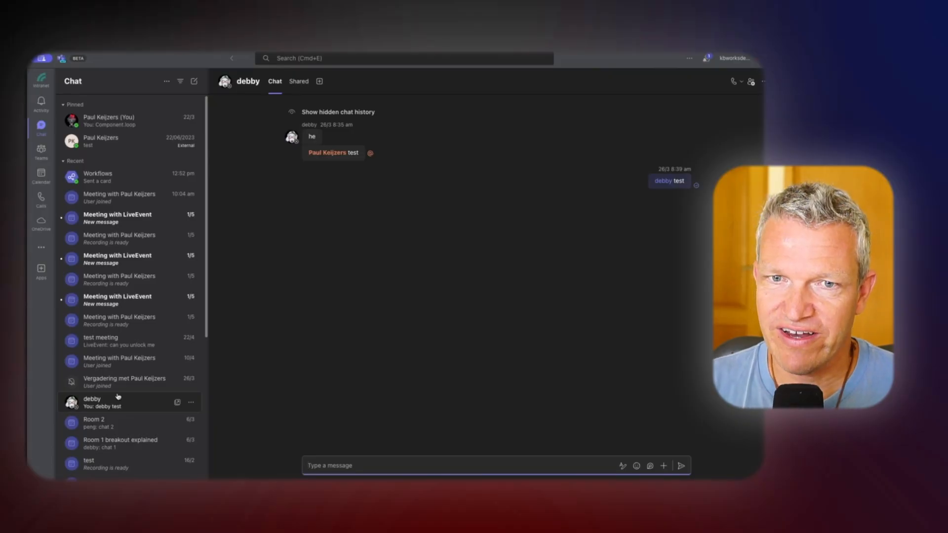
- Open the pinned one-to-one chat with the external contact
click(101, 141)
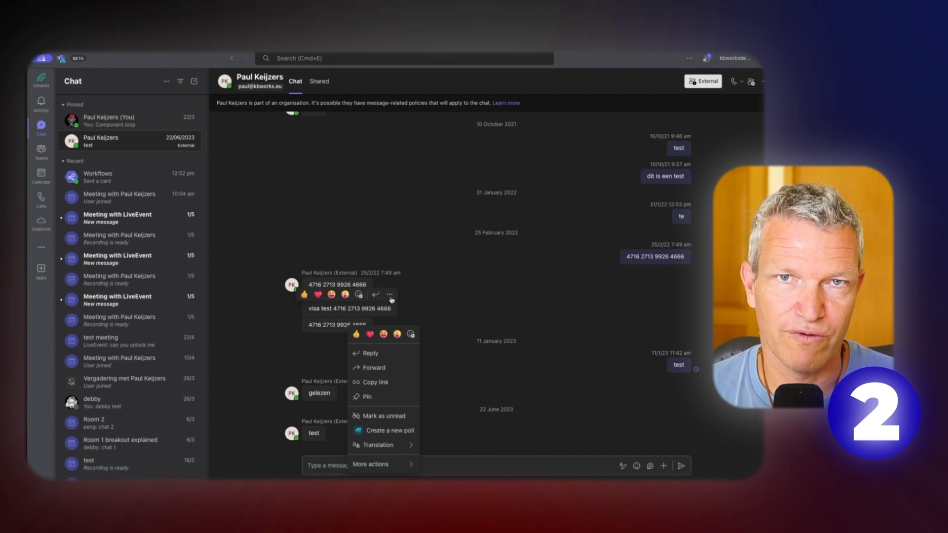
mouse_move(391, 294)
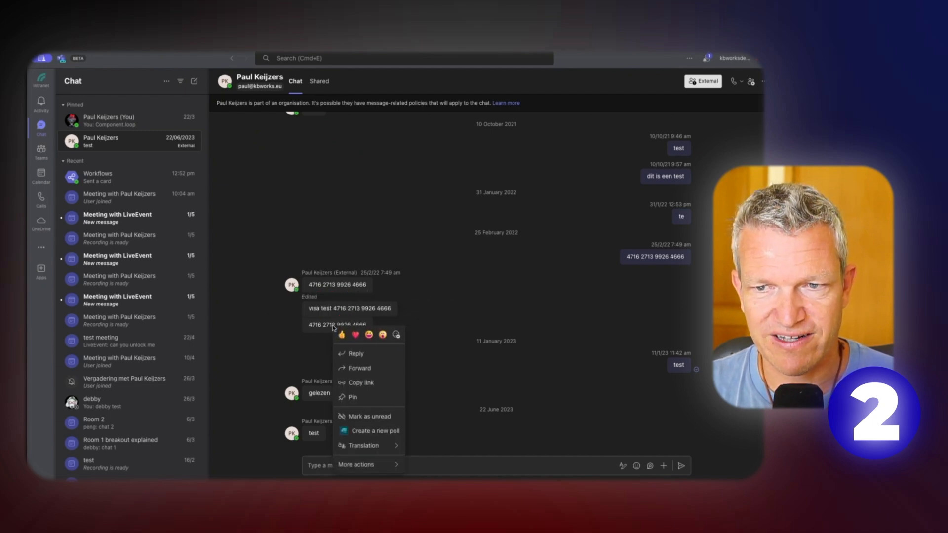
mouse_move(490, 318)
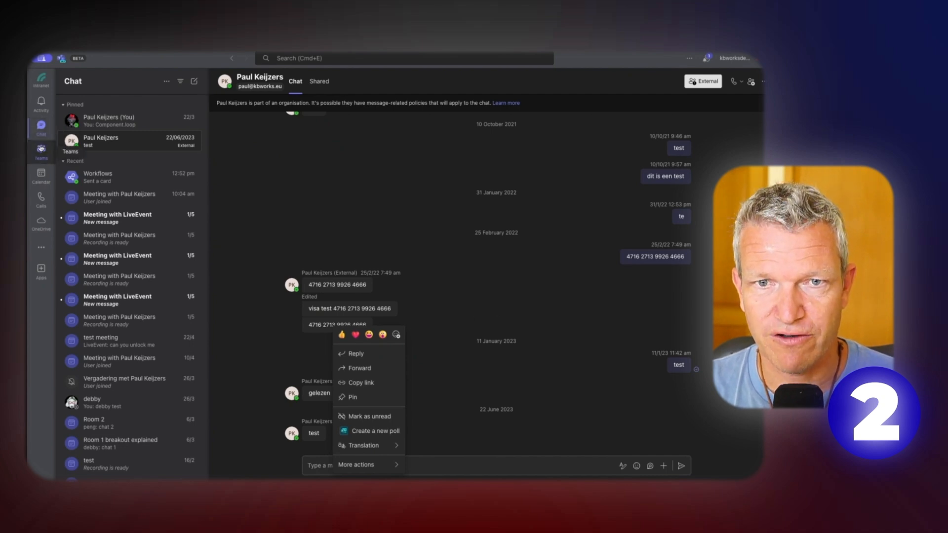
- Go back to the 1601demo General channel and show the training post's actions
click(42, 152)
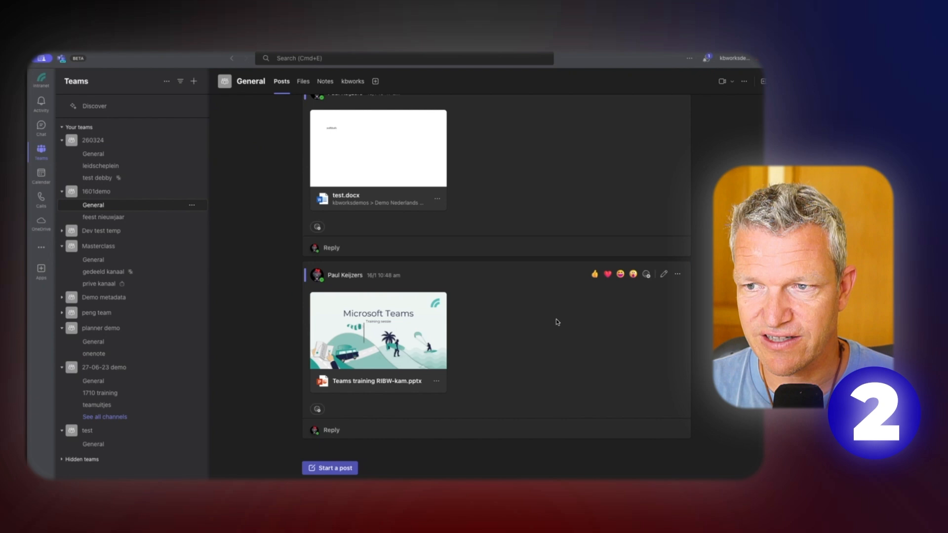
click(675, 274)
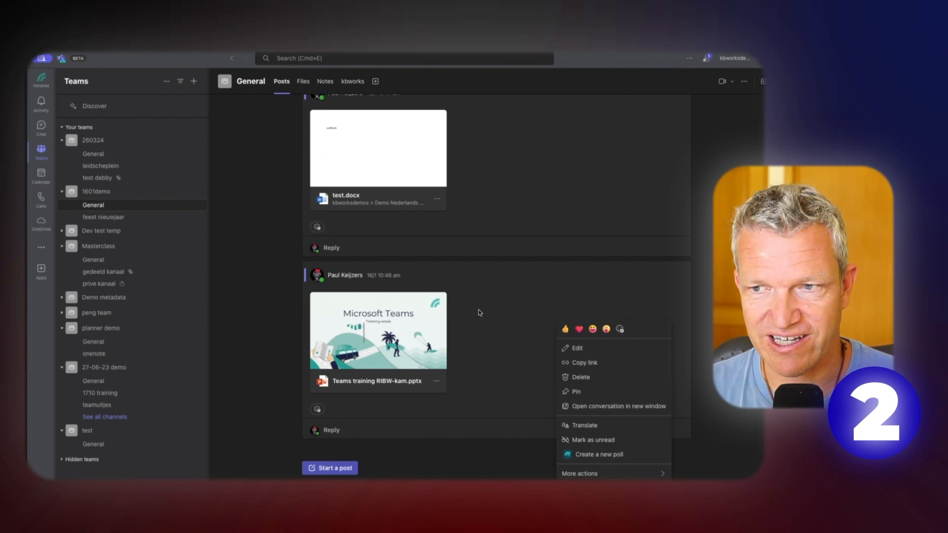
mouse_move(681, 275)
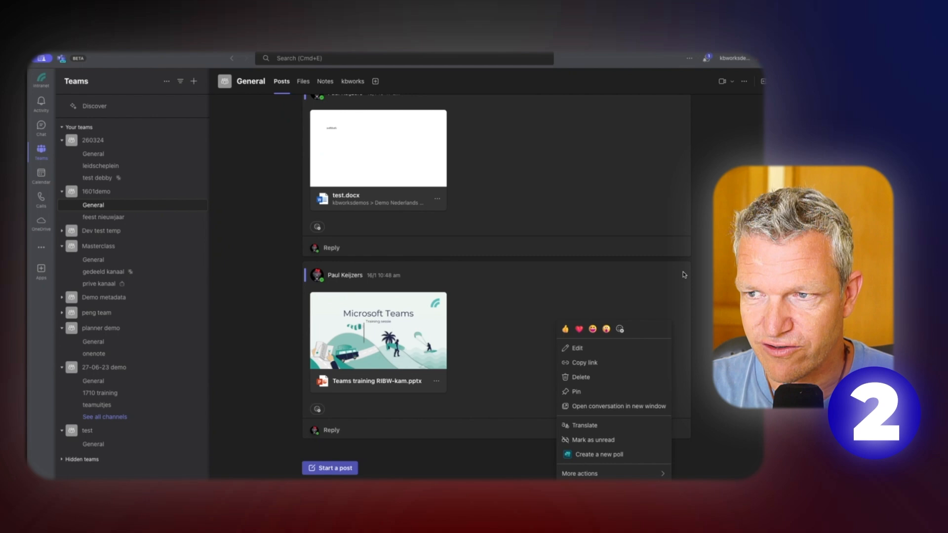
mouse_move(648, 164)
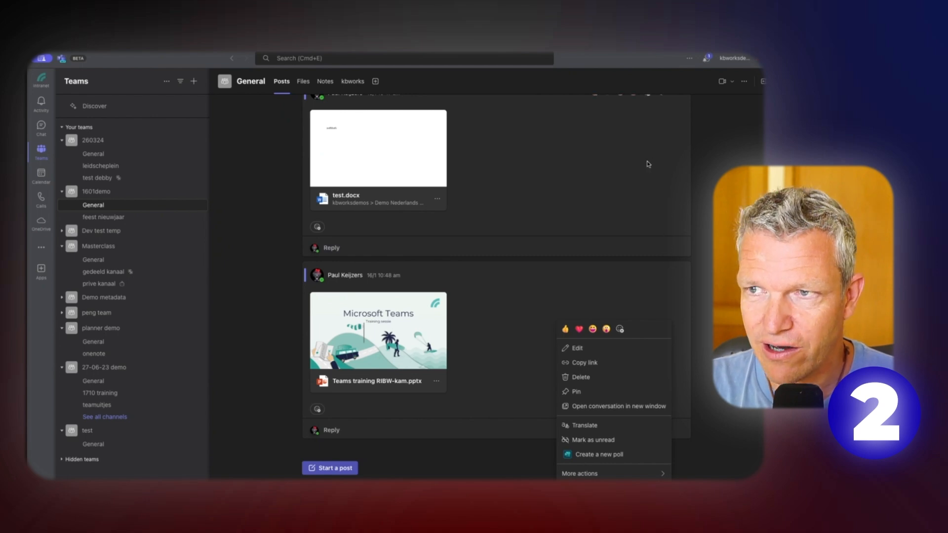
mouse_move(670, 170)
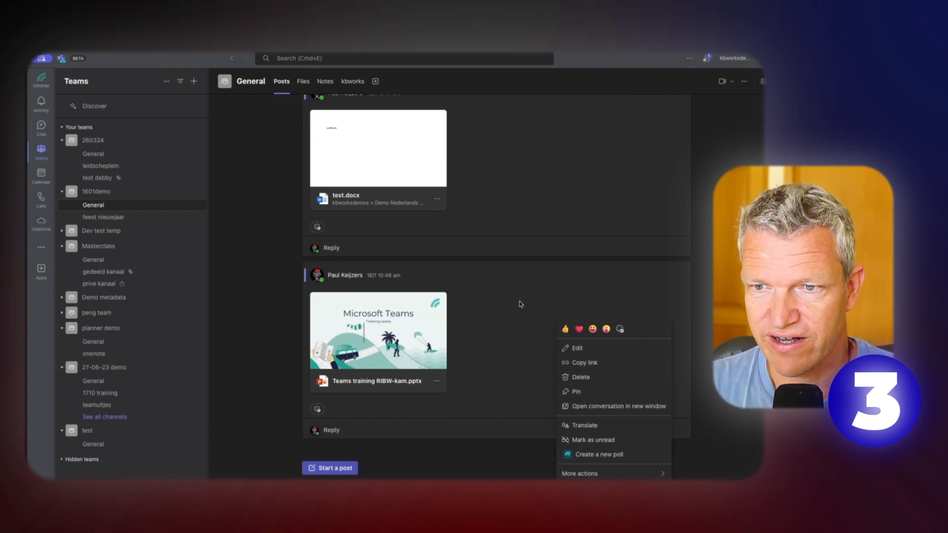
- From the training post's More actions, start creating a new message action
click(505, 337)
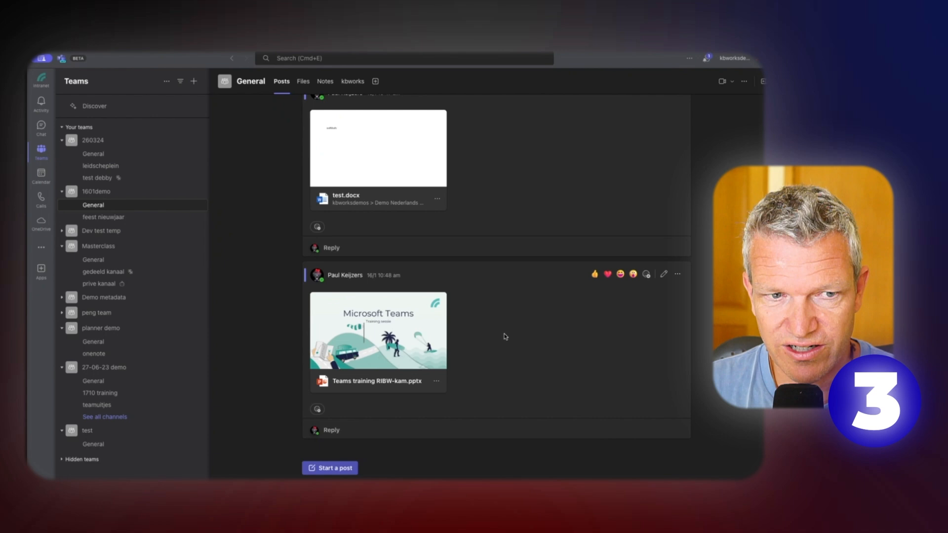
click(675, 274)
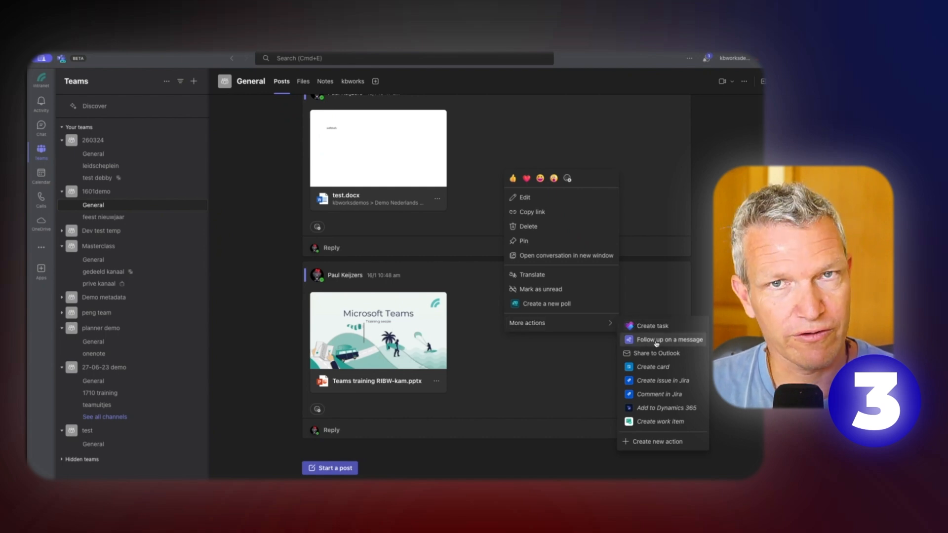
mouse_move(639, 439)
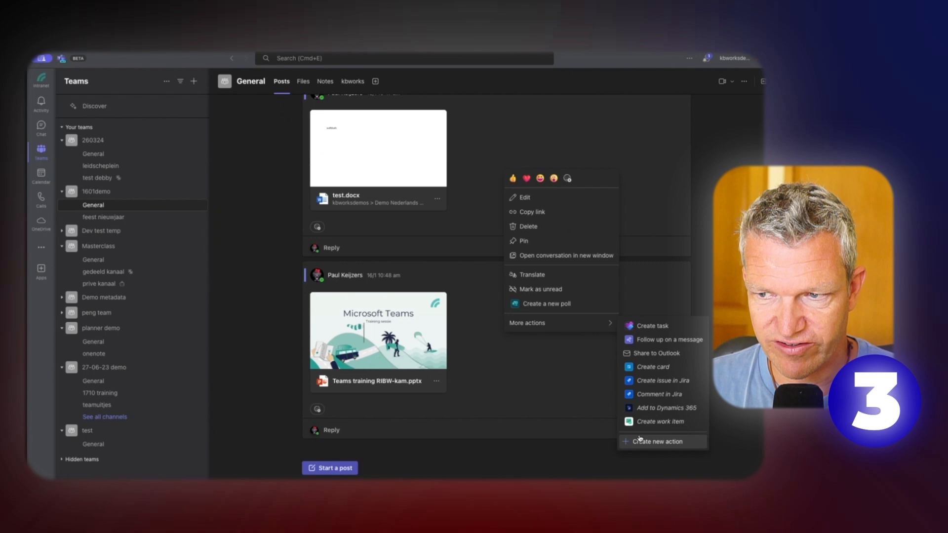
mouse_move(643, 444)
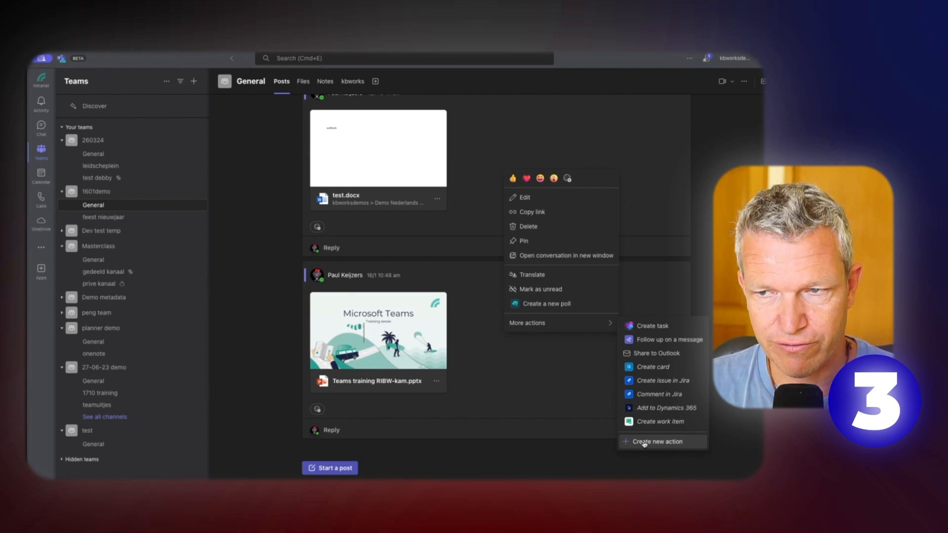
click(657, 442)
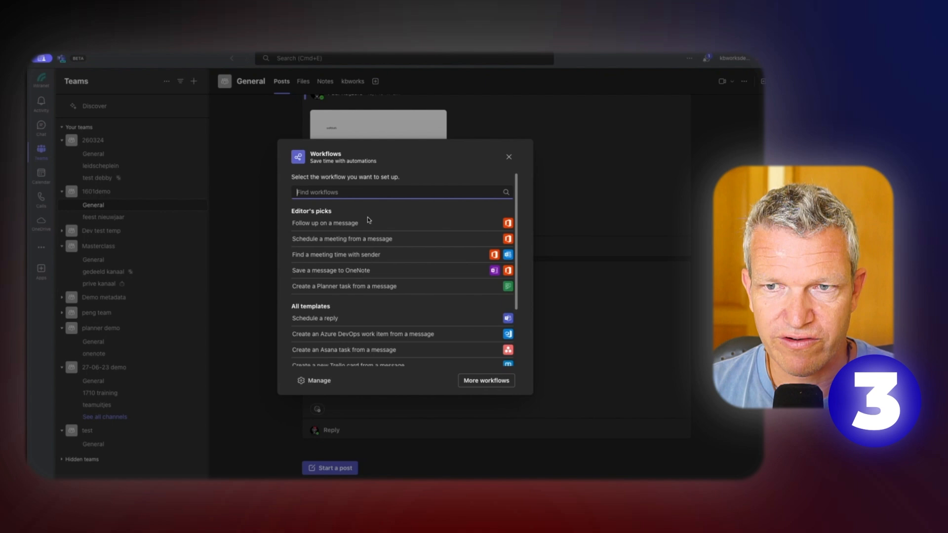
mouse_move(343, 223)
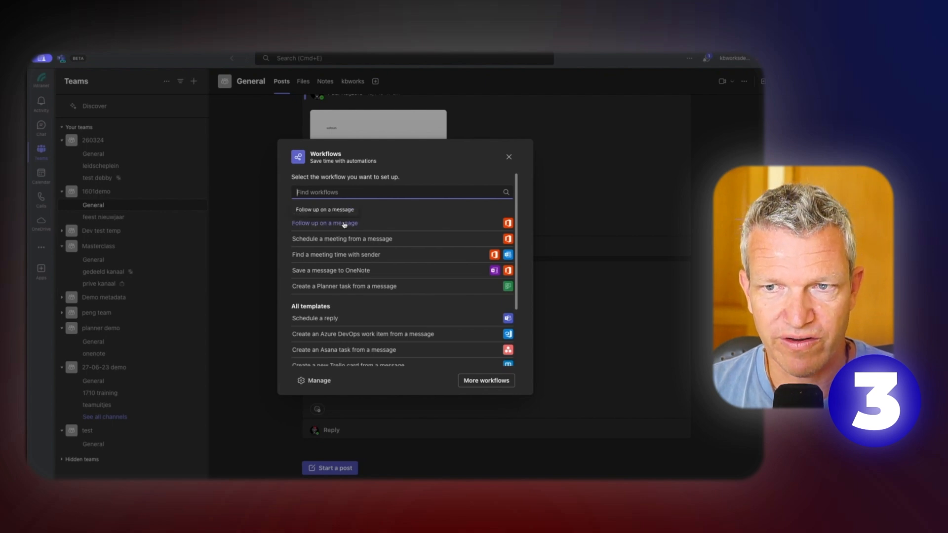
- Select the Follow up on a message template and add the workflow
click(324, 224)
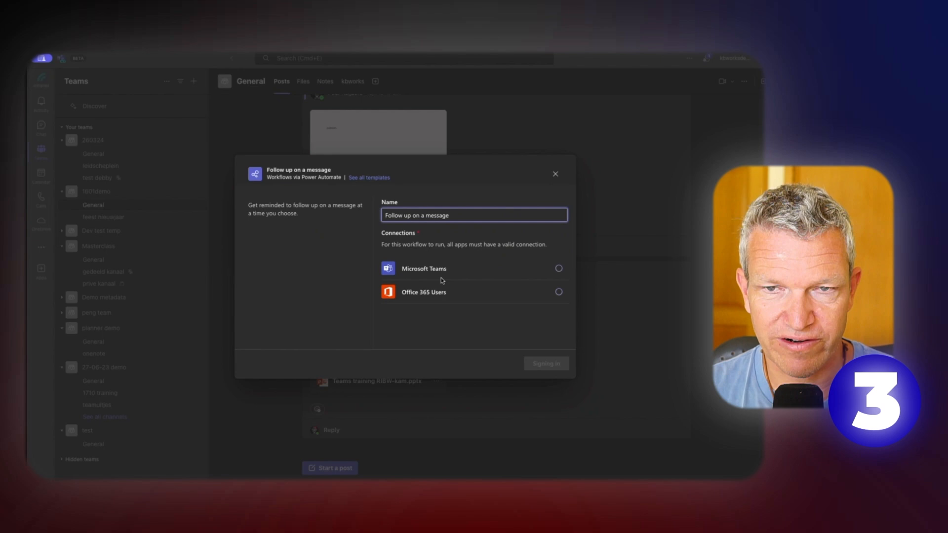
mouse_move(450, 313)
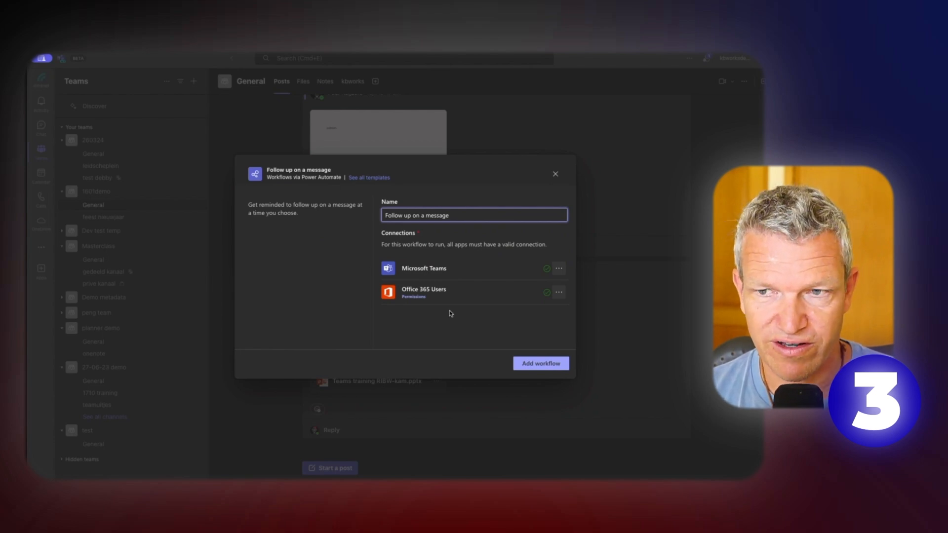
mouse_move(457, 309)
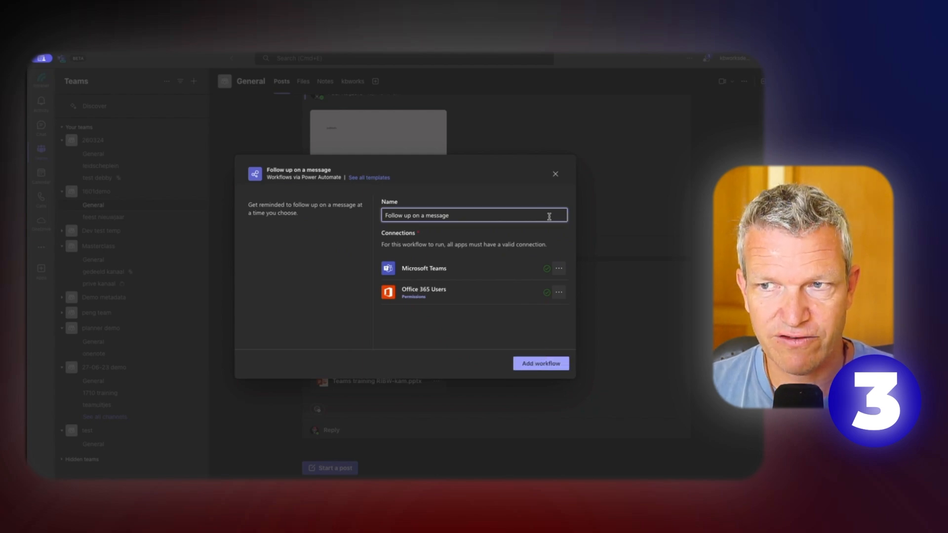
click(555, 173)
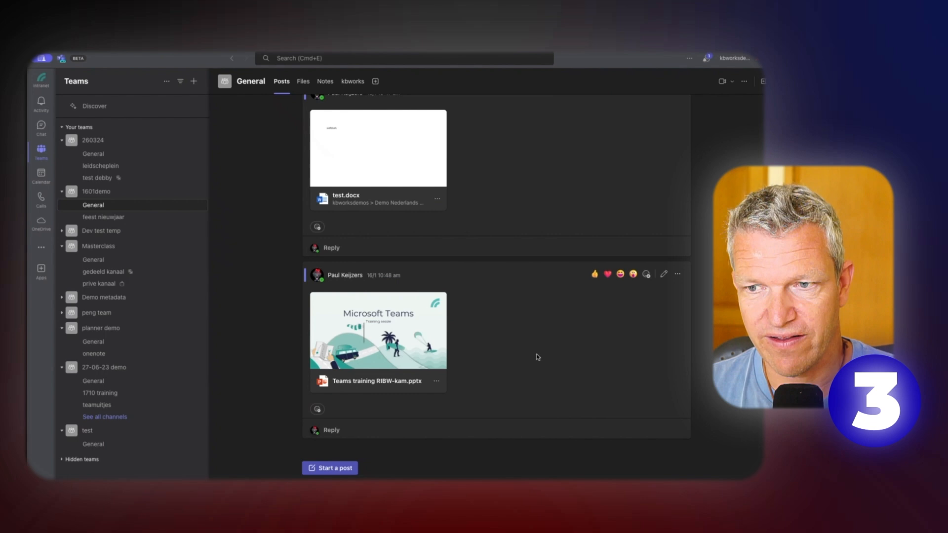
- Start a Follow up on a message reminder from the training post's actions
click(676, 274)
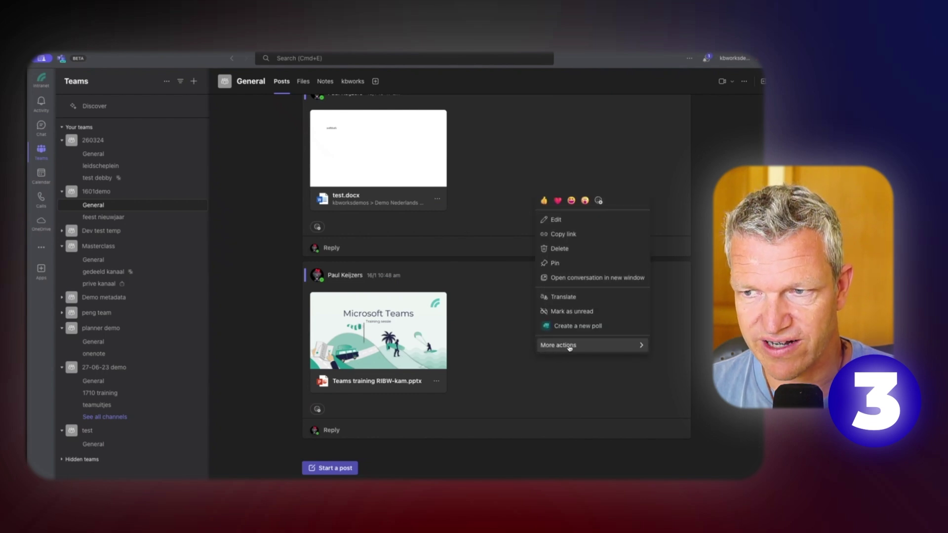
click(569, 345)
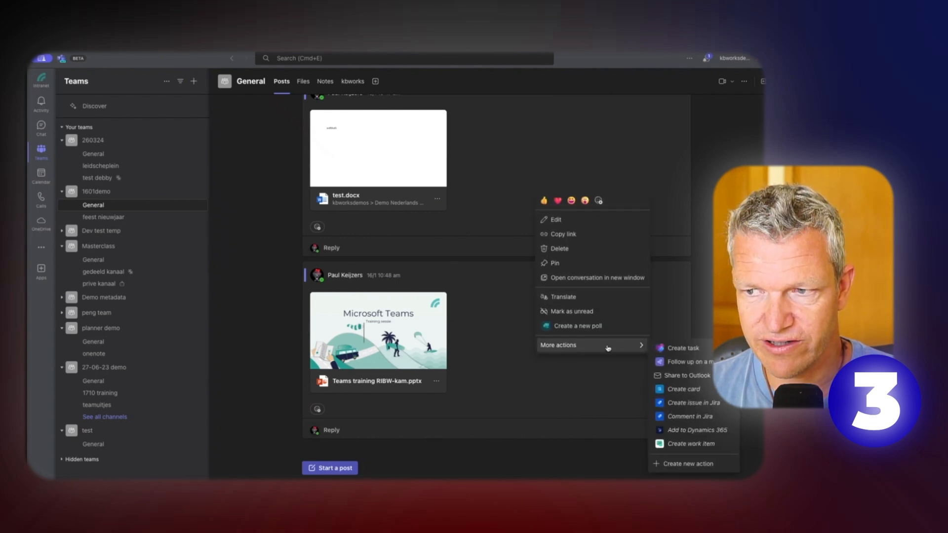
click(690, 362)
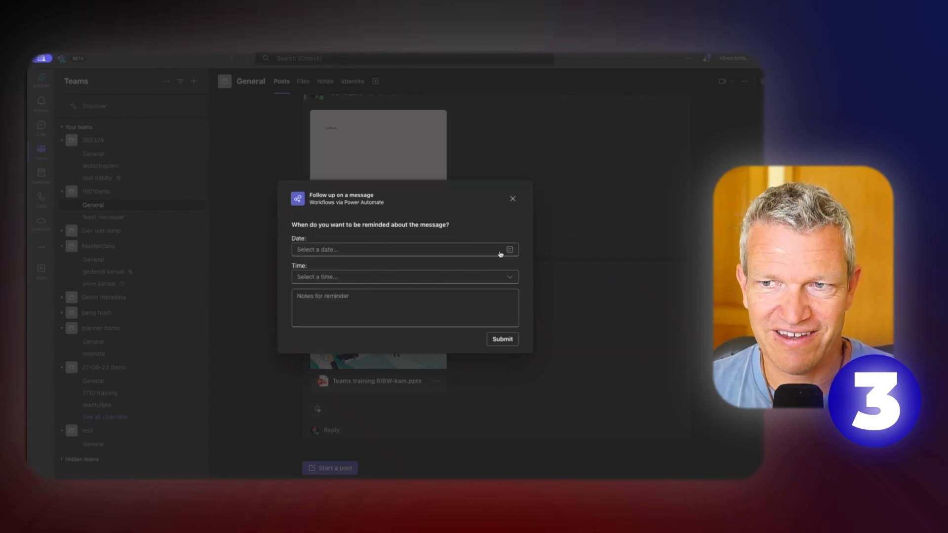
mouse_move(506, 253)
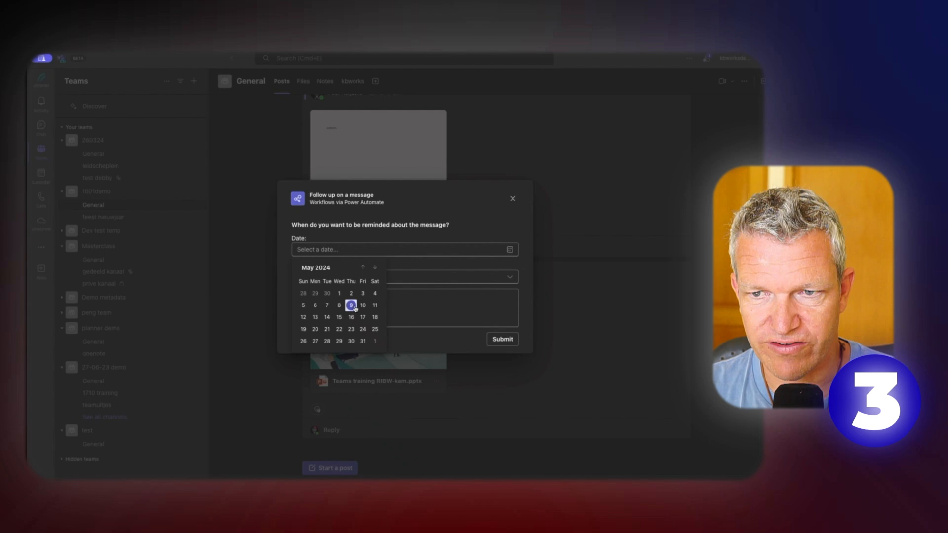
- Set the reminder to 10 May 2024 with the note 'look at pauls videos' and submit it
click(364, 305)
text(12:30)
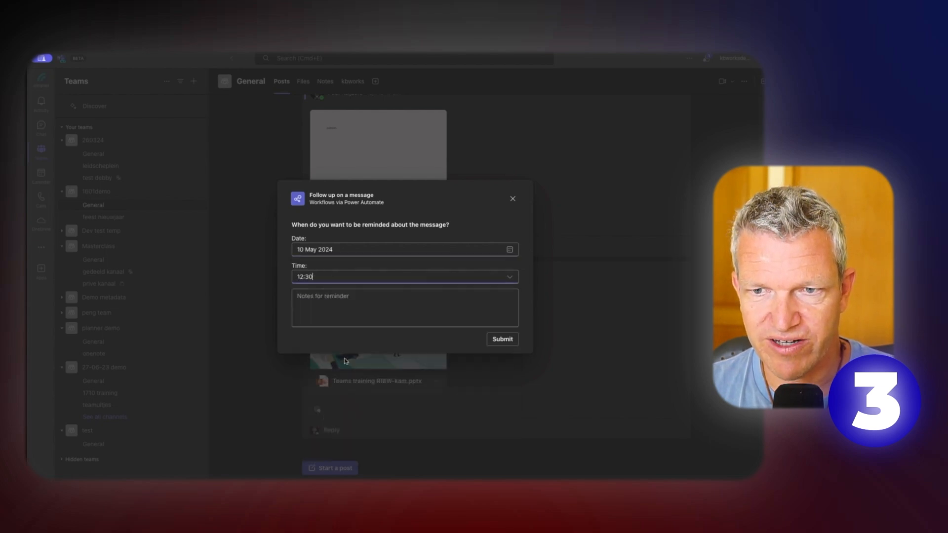
click(405, 309)
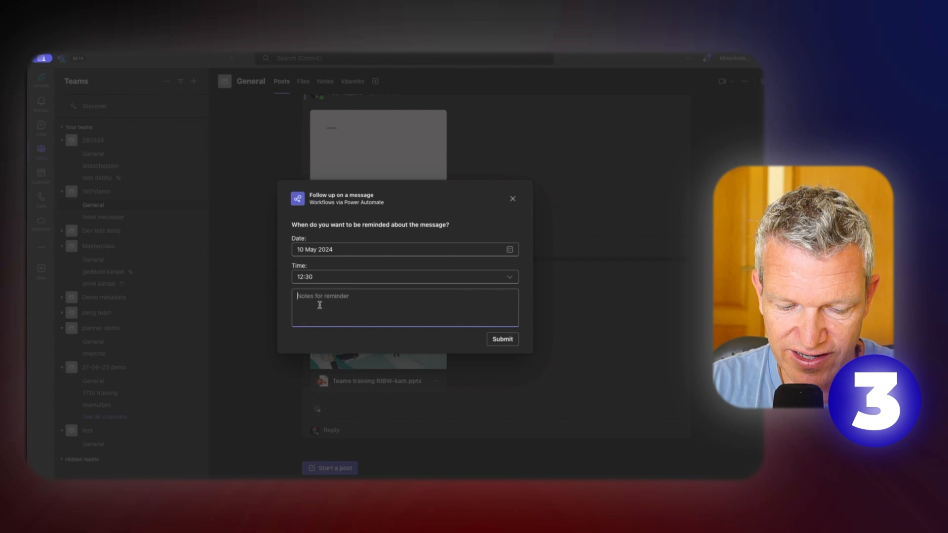
text(look at p)
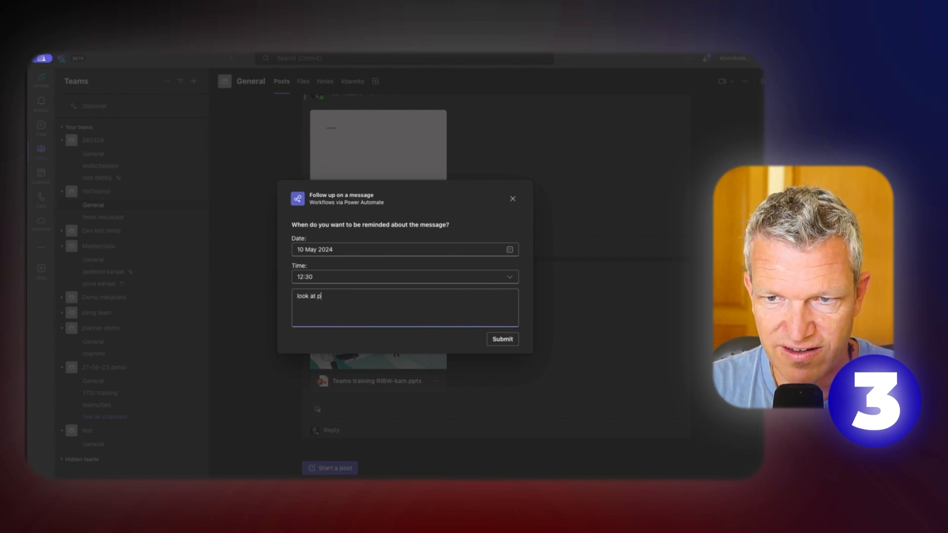
text(auls videos)
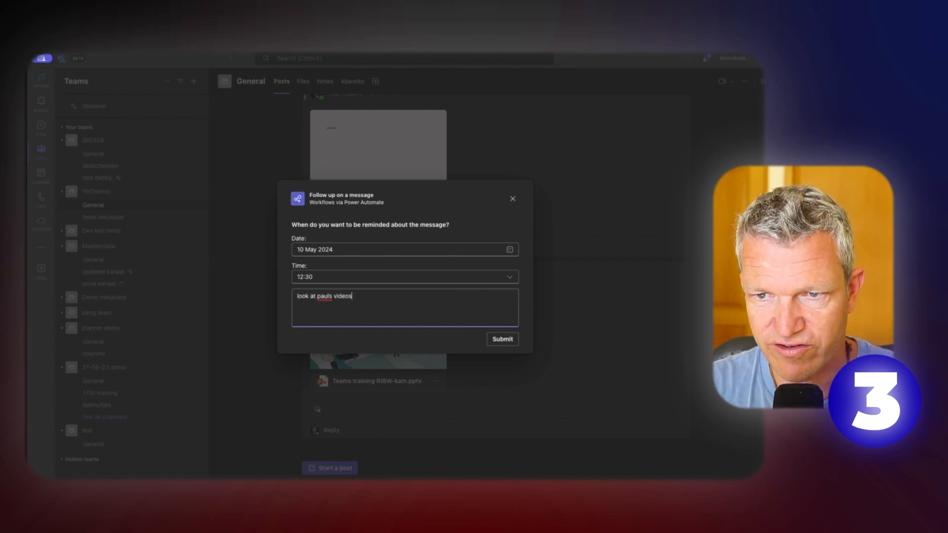
click(502, 340)
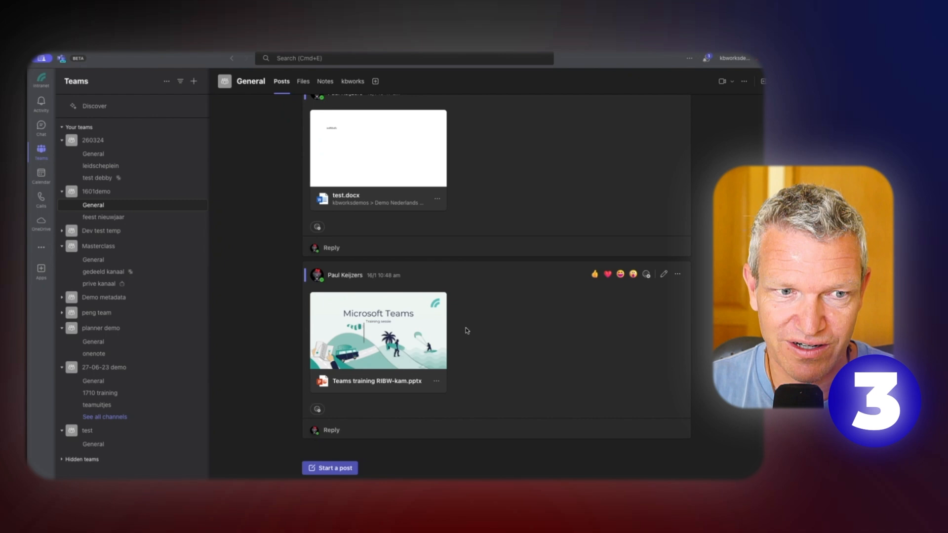
mouse_move(373, 265)
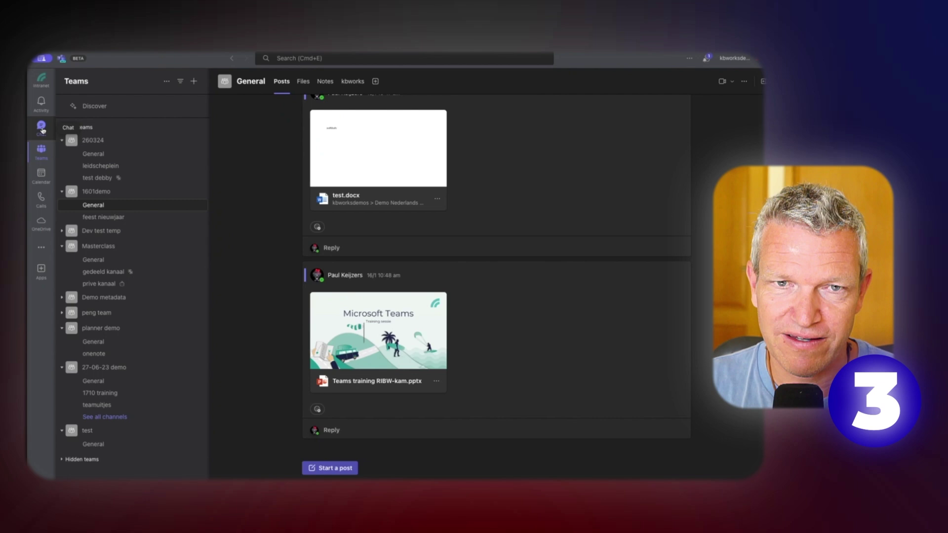
- Open the Workflows chat confirming the flow is ready, then view the Activity feed
click(41, 127)
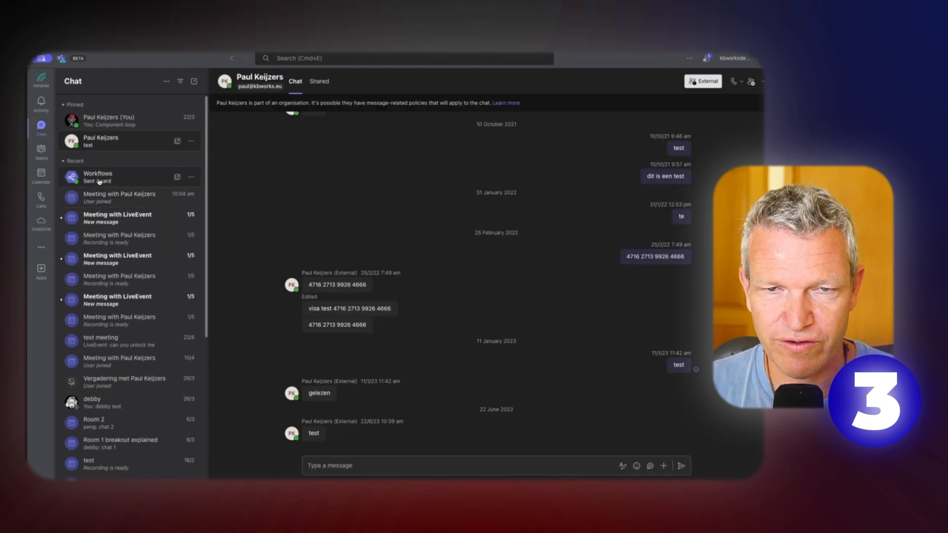
click(98, 176)
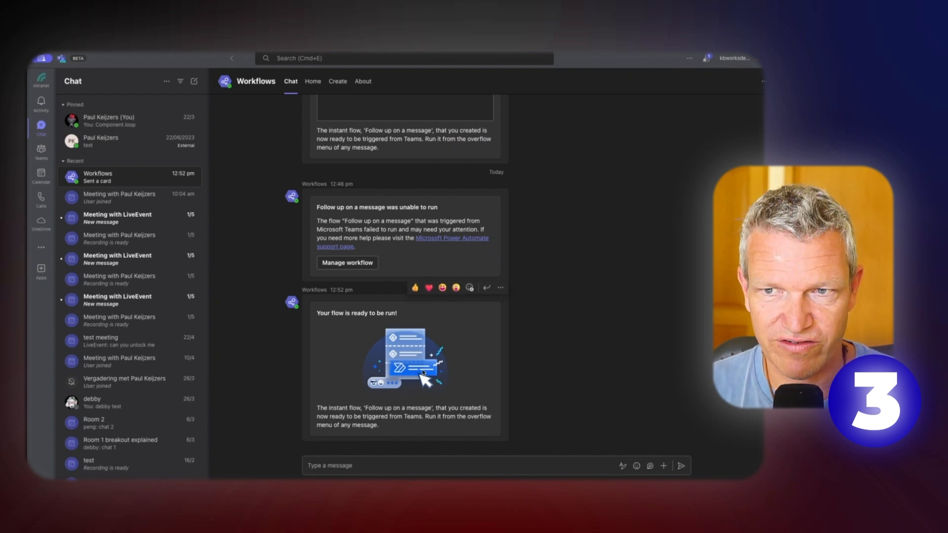
click(41, 102)
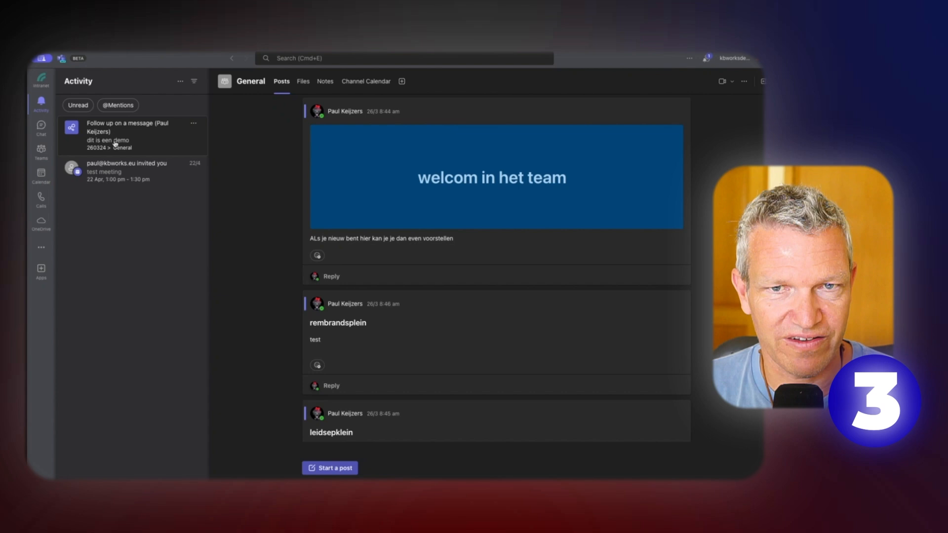
mouse_move(41, 126)
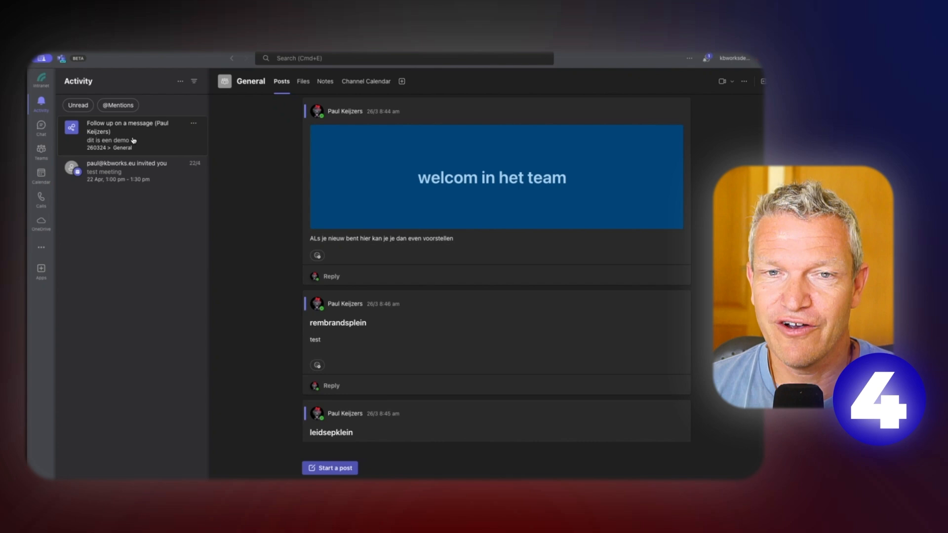
mouse_move(138, 144)
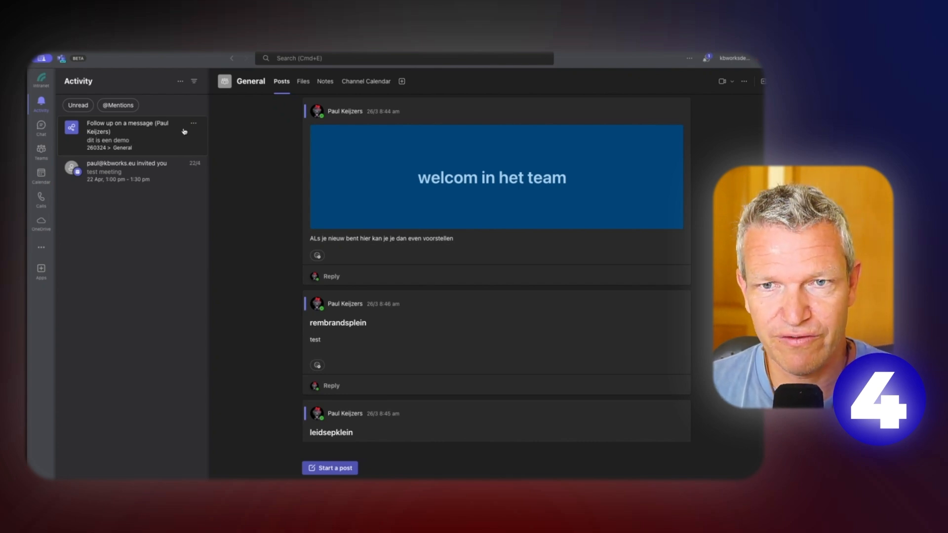
- Show the options for the 'Follow up on a message' activity item
click(194, 123)
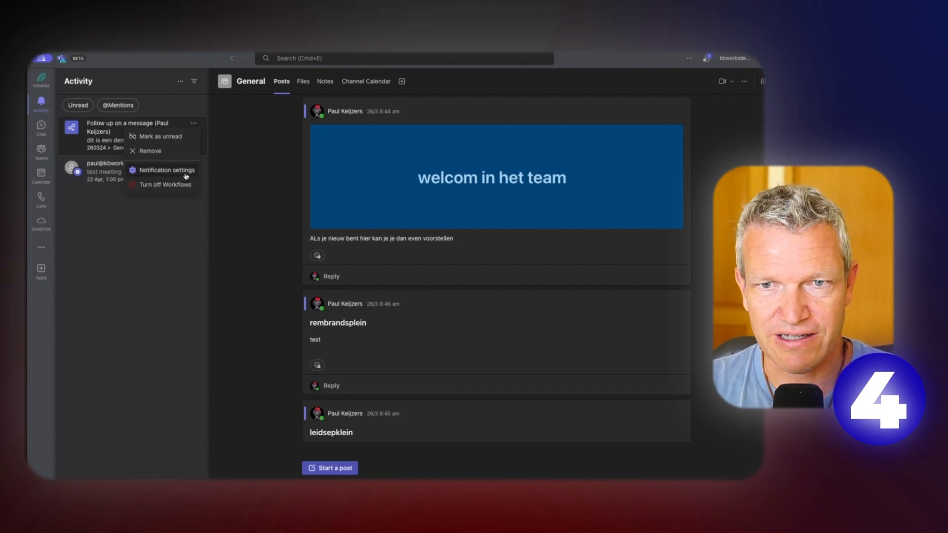
- Go to Notification settings from the activity item's options
click(167, 170)
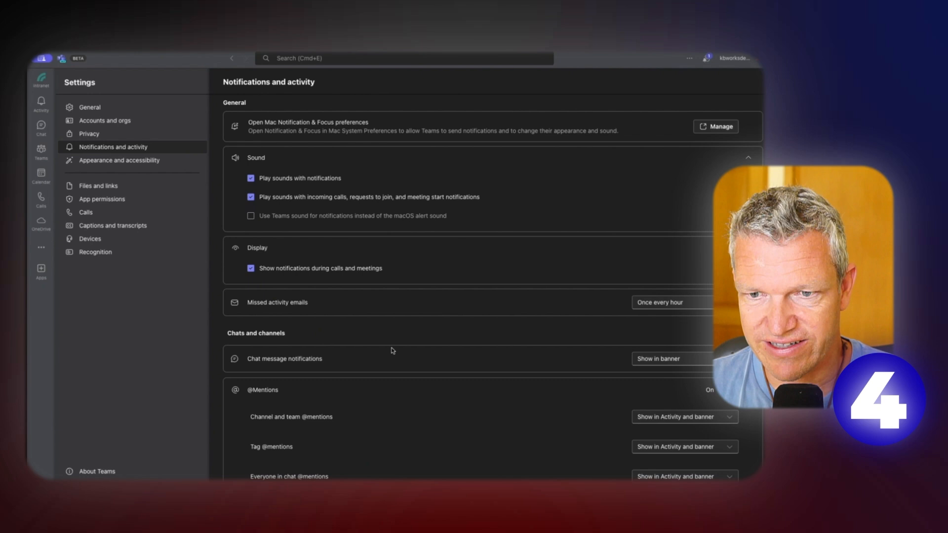
scroll(down, 3)
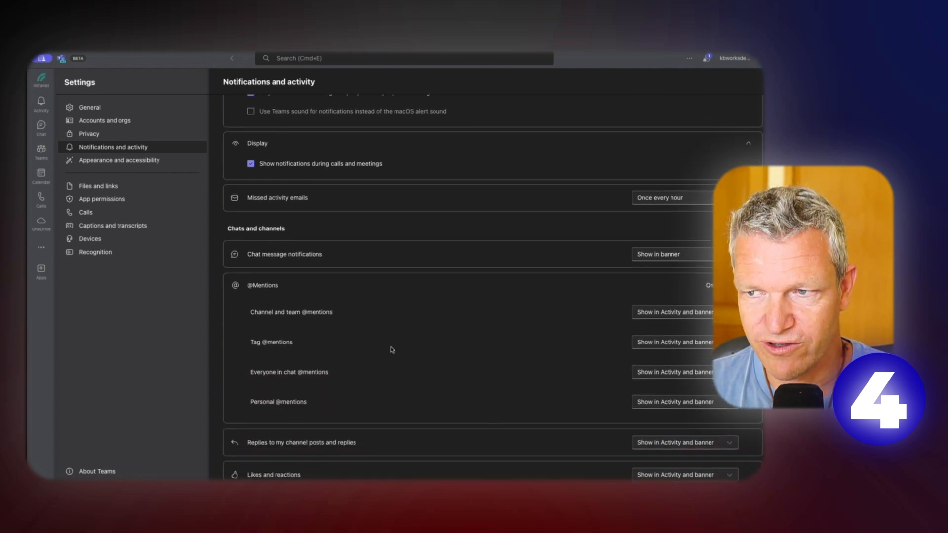
scroll(down, 3)
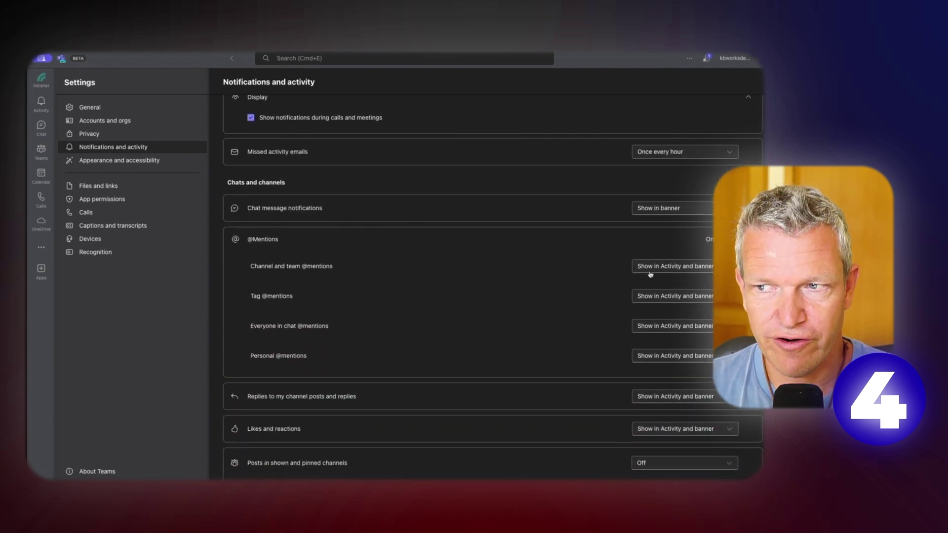
mouse_move(626, 299)
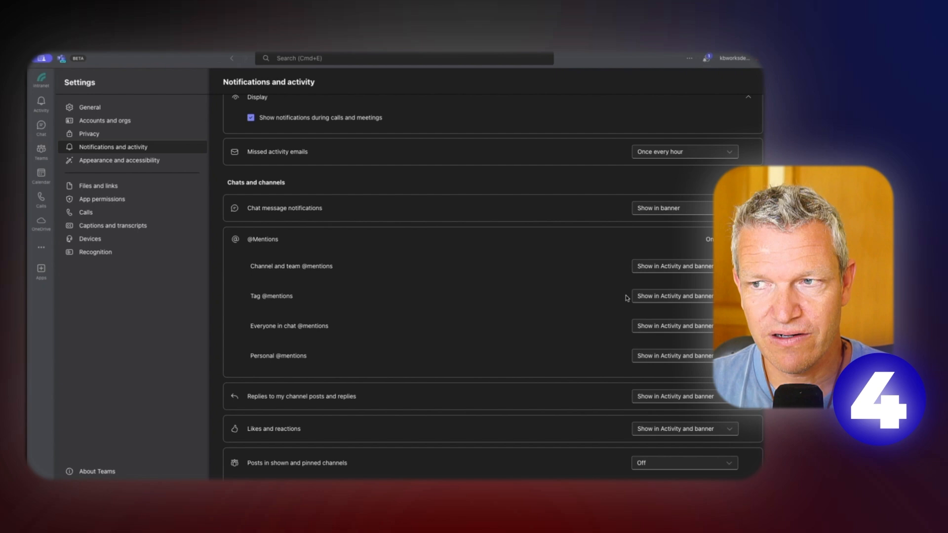
click(678, 267)
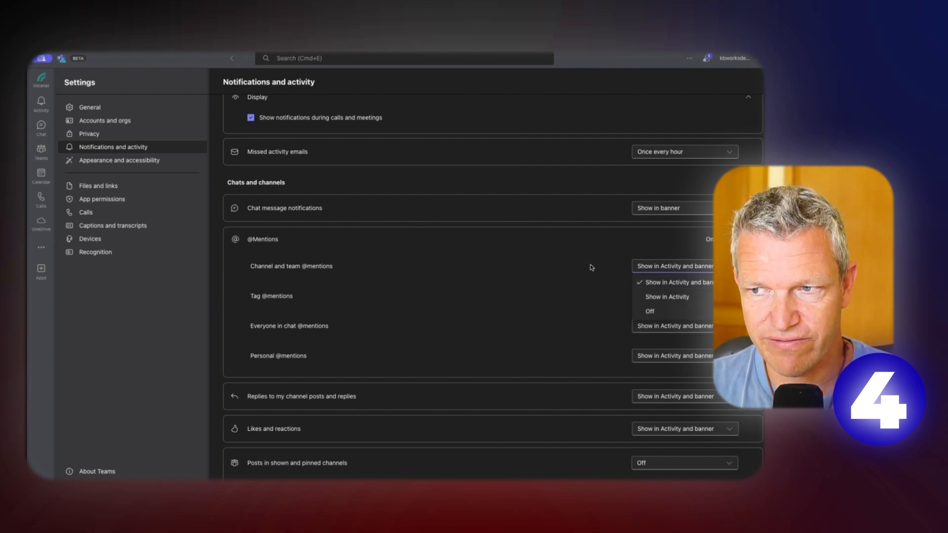
click(675, 282)
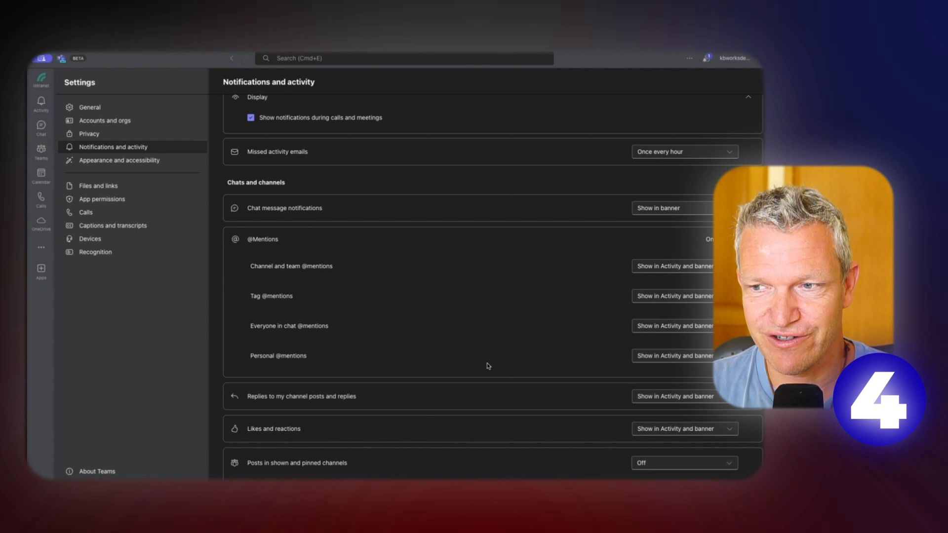
scroll(down, 3)
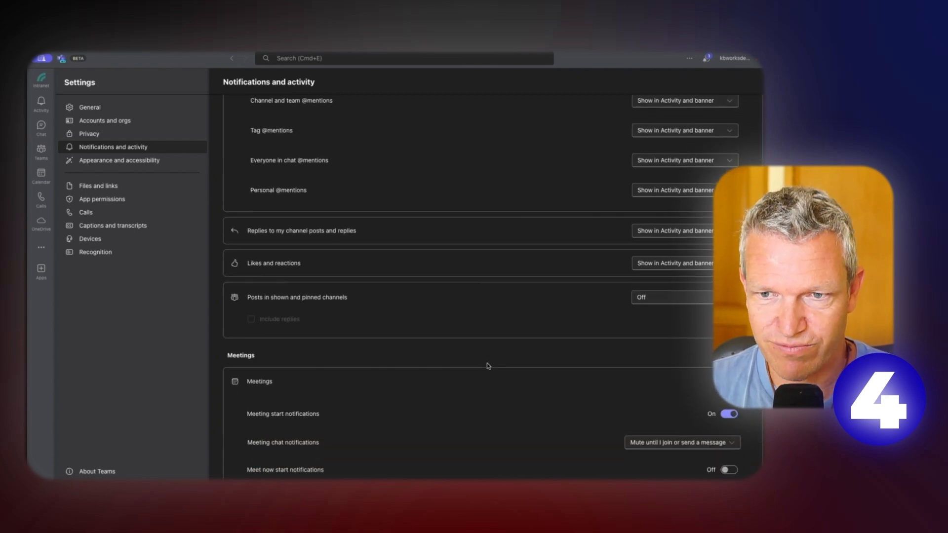
scroll(down, 3)
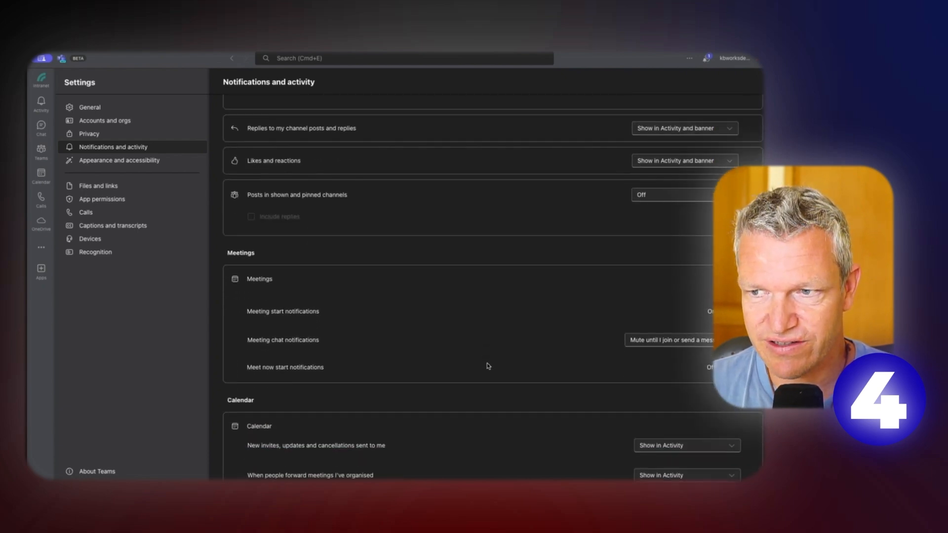
scroll(down, 3)
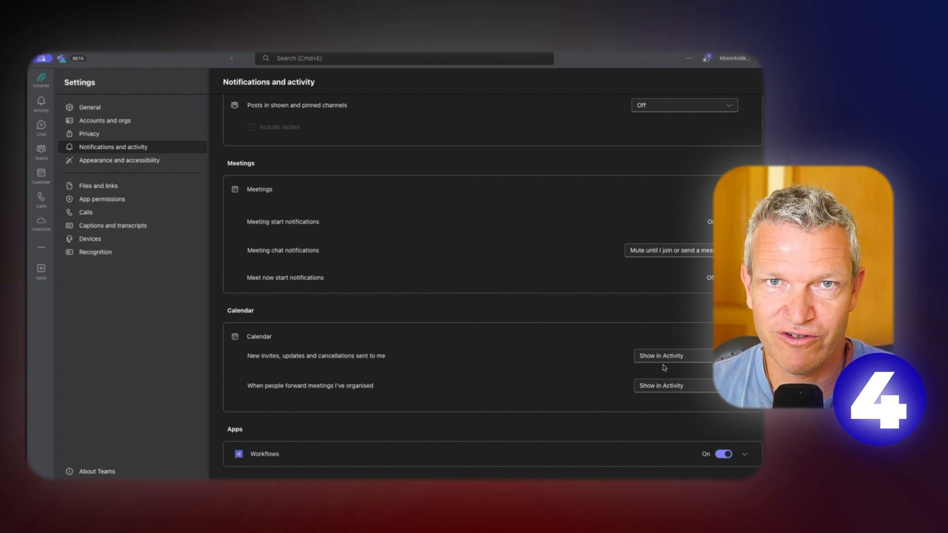
mouse_move(654, 381)
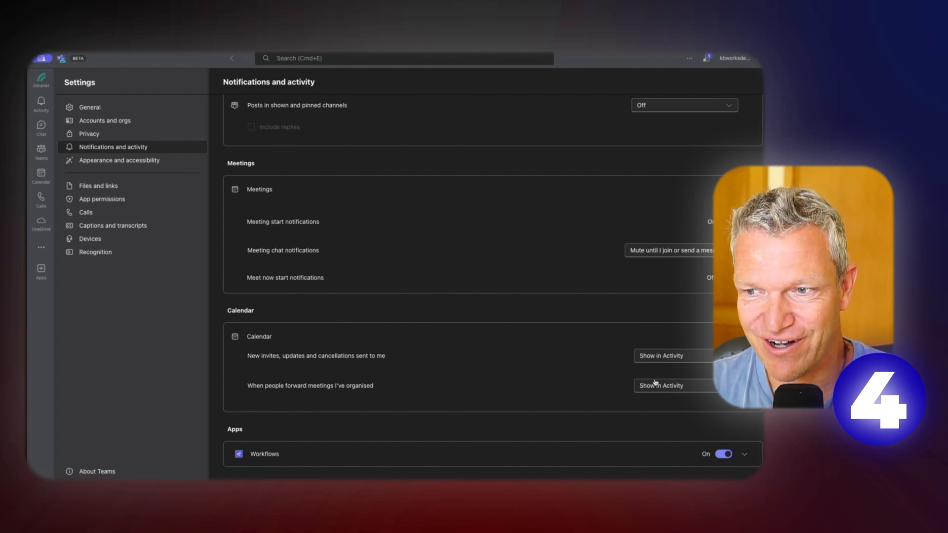
mouse_move(562, 391)
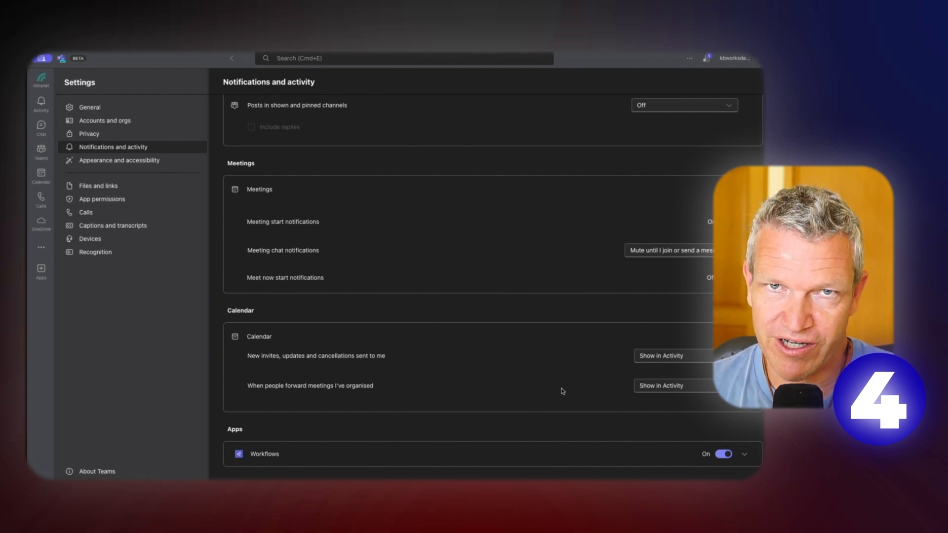
mouse_move(565, 375)
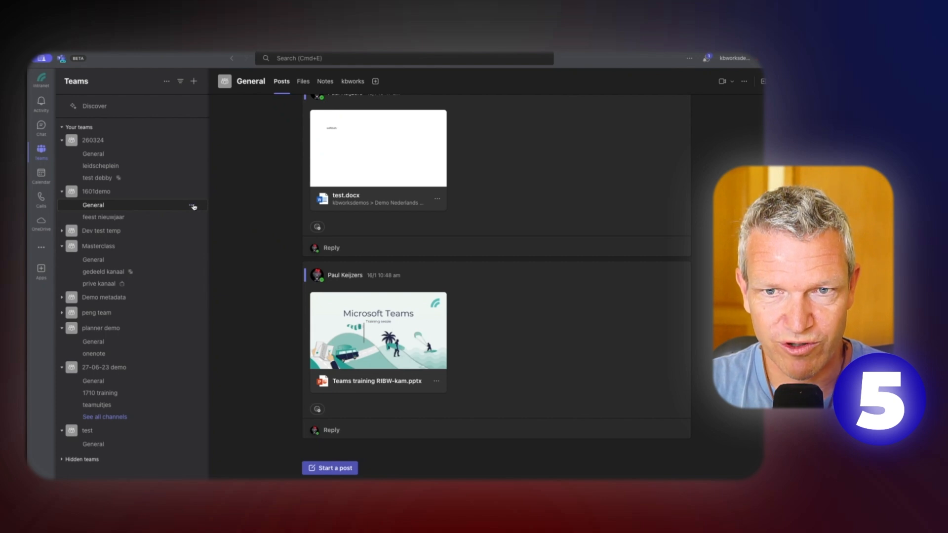
- Hide 1601demo's General channel, expand Hidden teams and open feest nieuwjaar
click(192, 205)
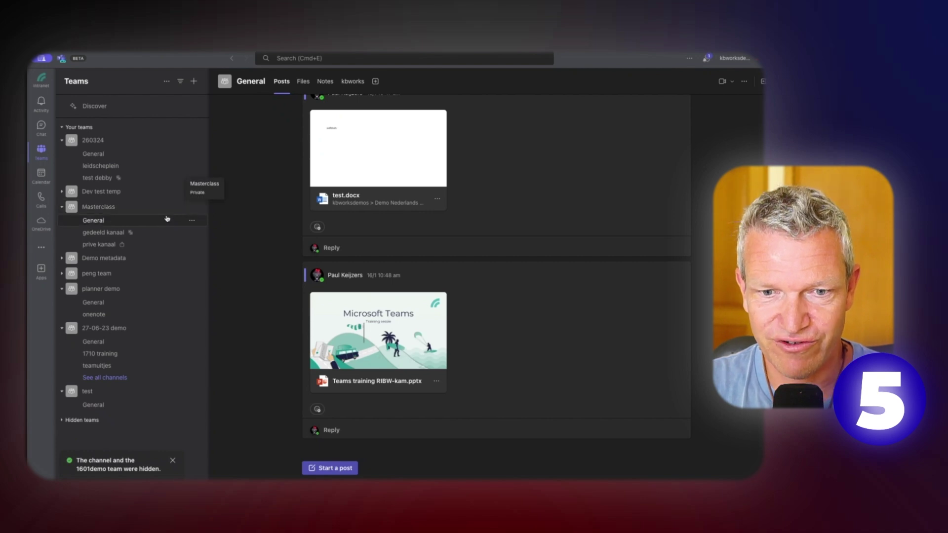
mouse_move(95, 420)
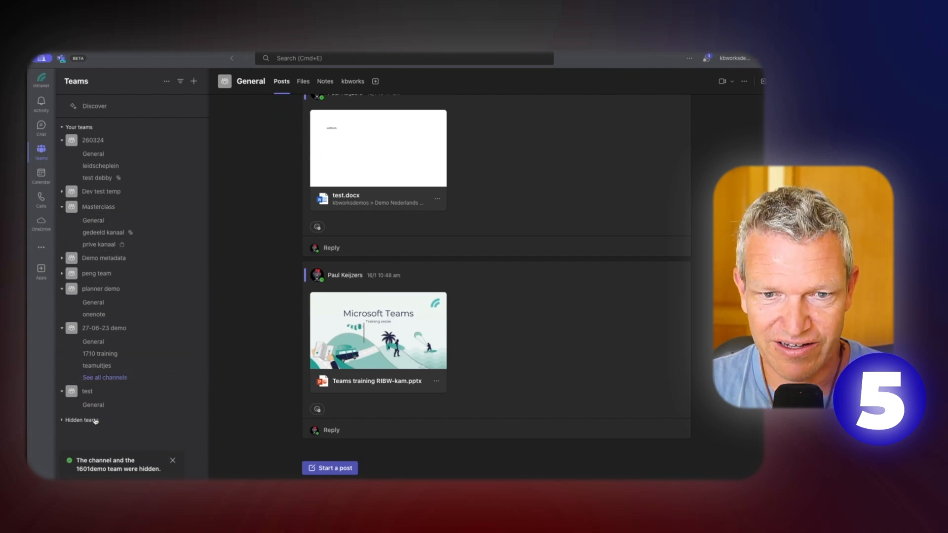
click(79, 421)
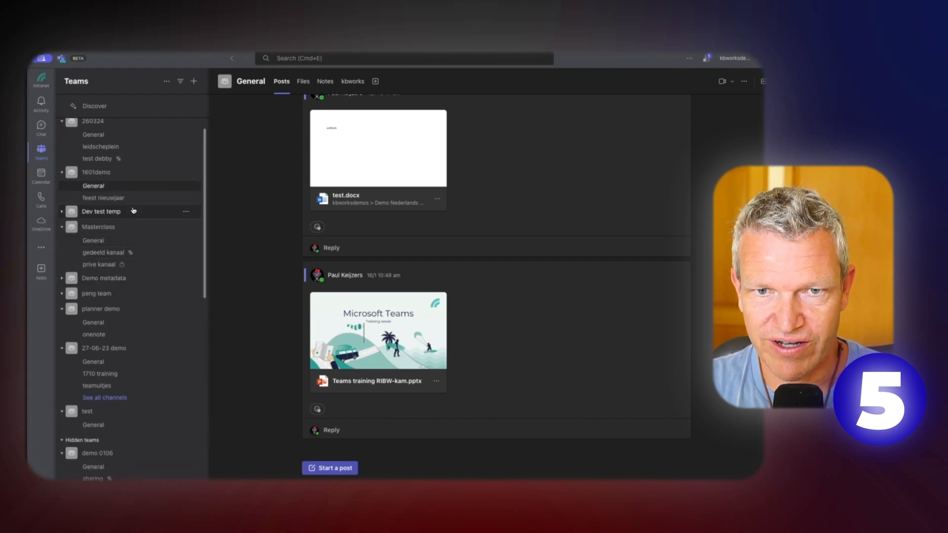
click(103, 185)
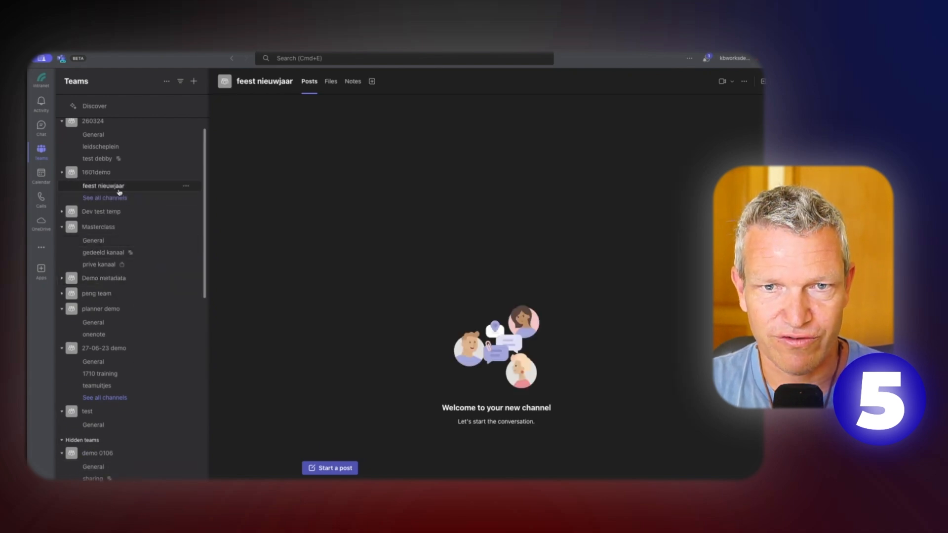
mouse_move(104, 187)
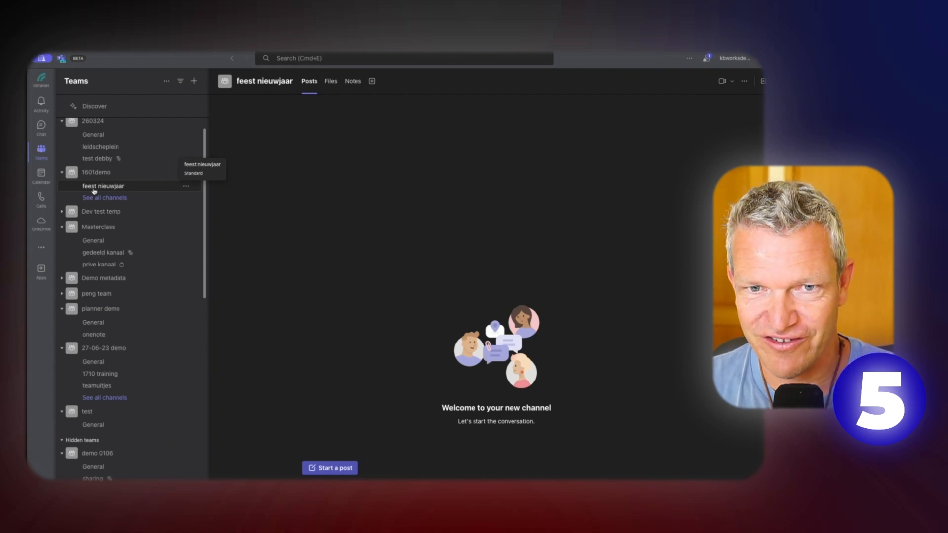
mouse_move(186, 186)
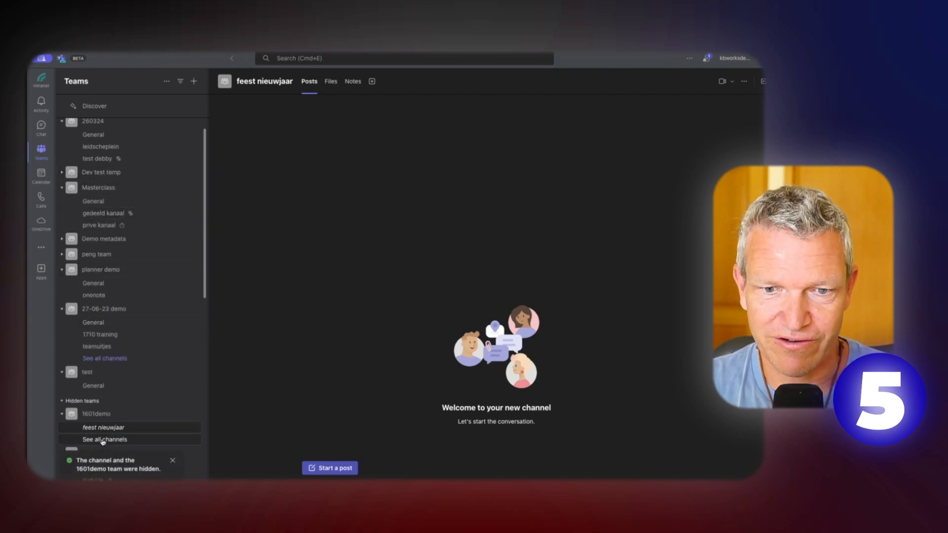
- Show the hidden feest nieuwjaar channel again from the 1601demo channel list's Hidden filter
click(105, 439)
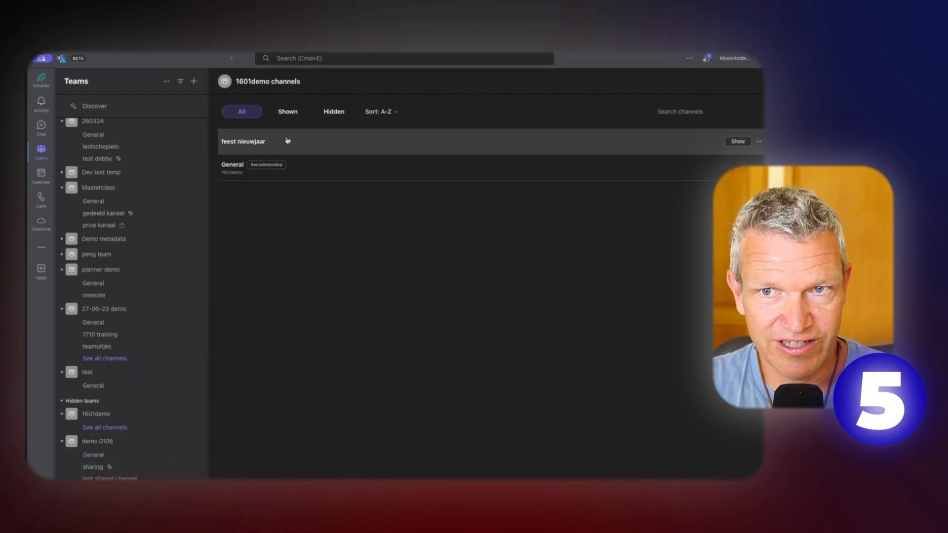
click(334, 112)
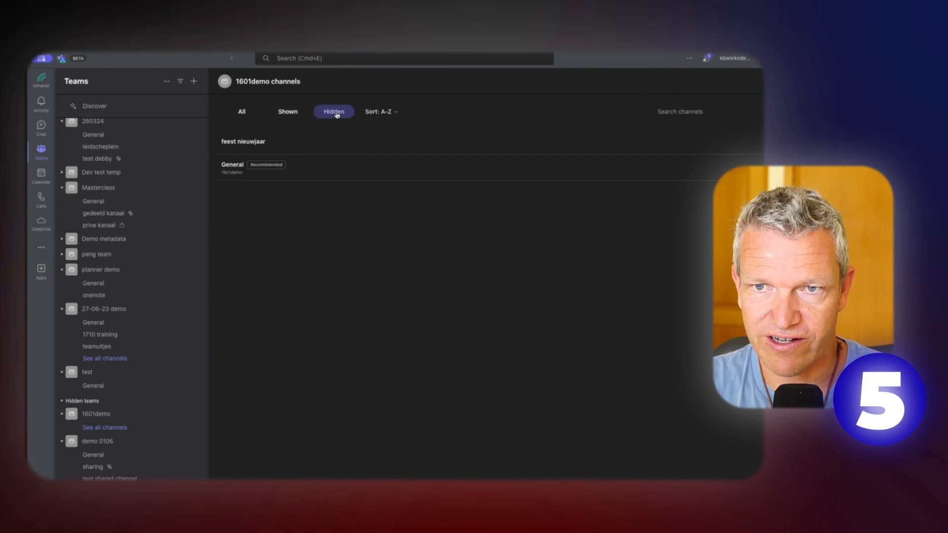
mouse_move(315, 144)
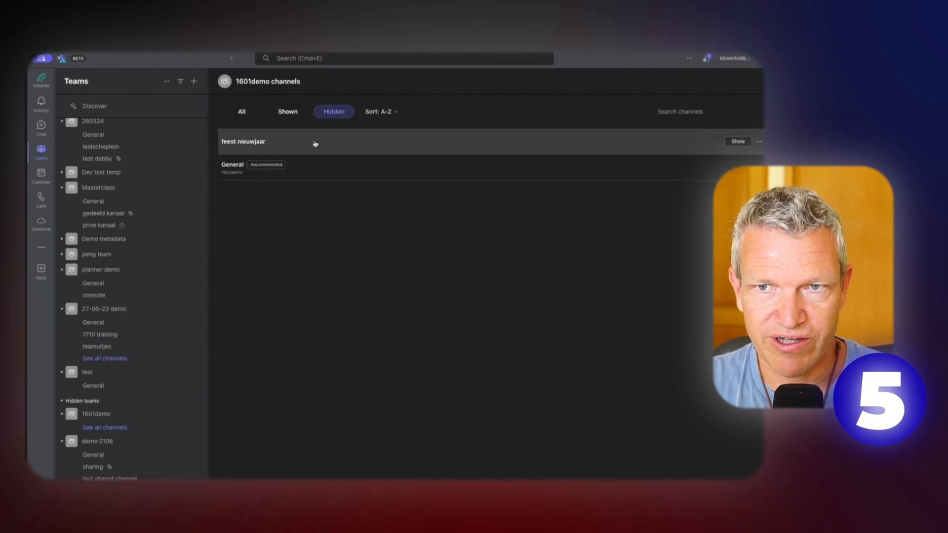
click(288, 112)
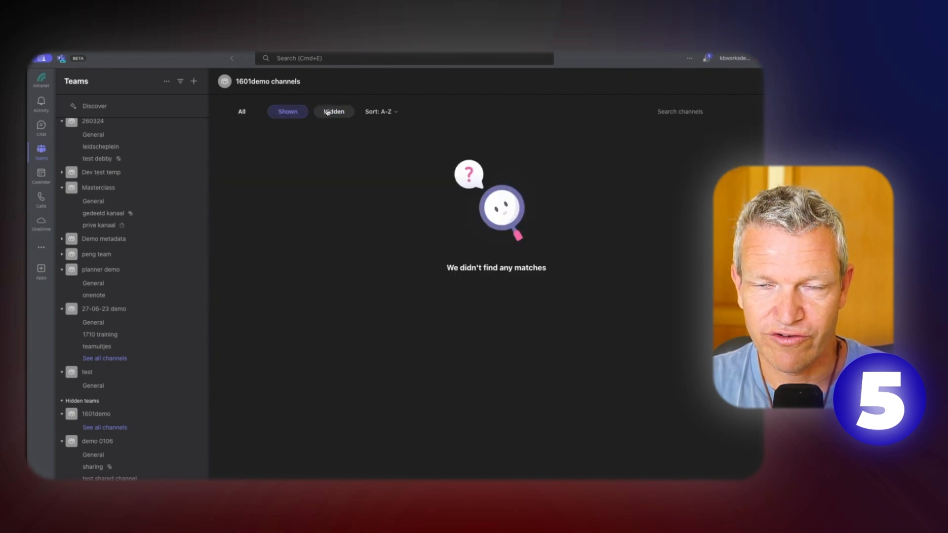
click(333, 111)
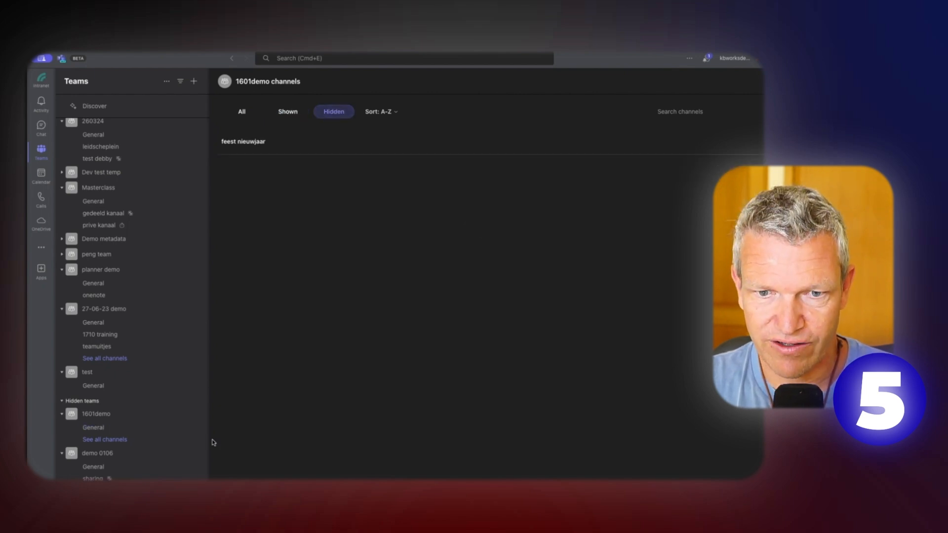
mouse_move(113, 431)
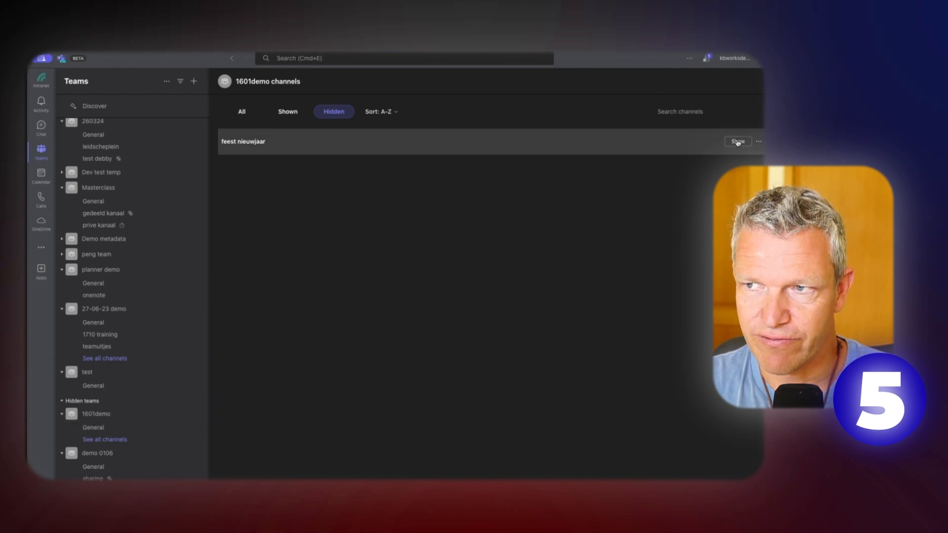
click(737, 141)
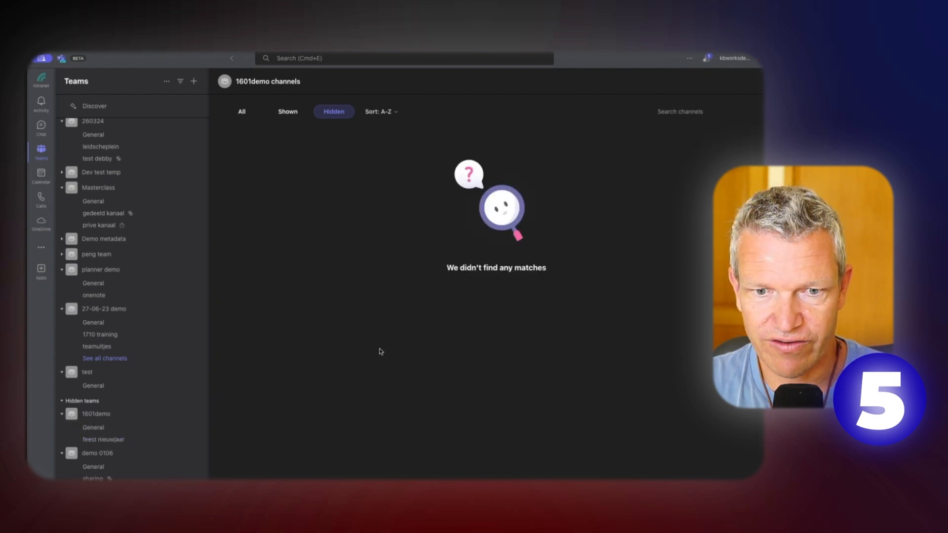
click(185, 413)
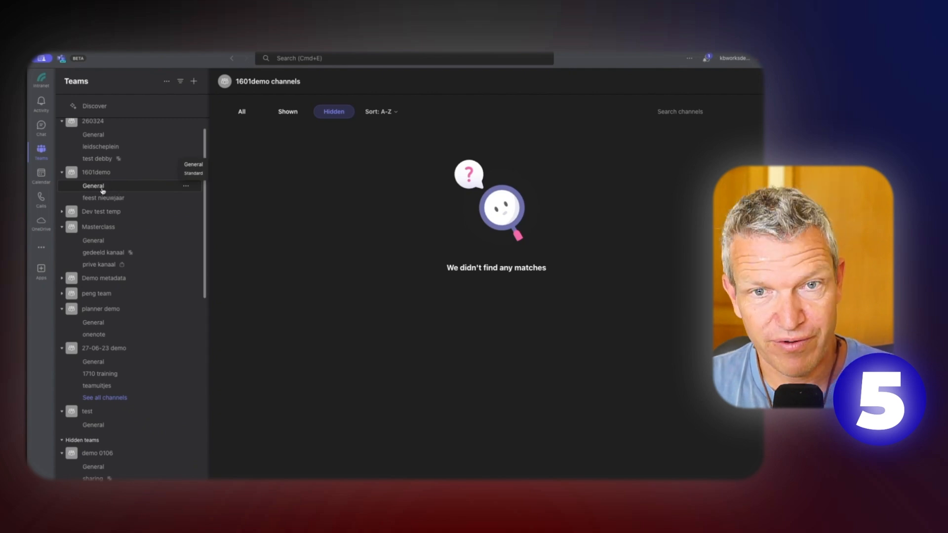
mouse_move(104, 198)
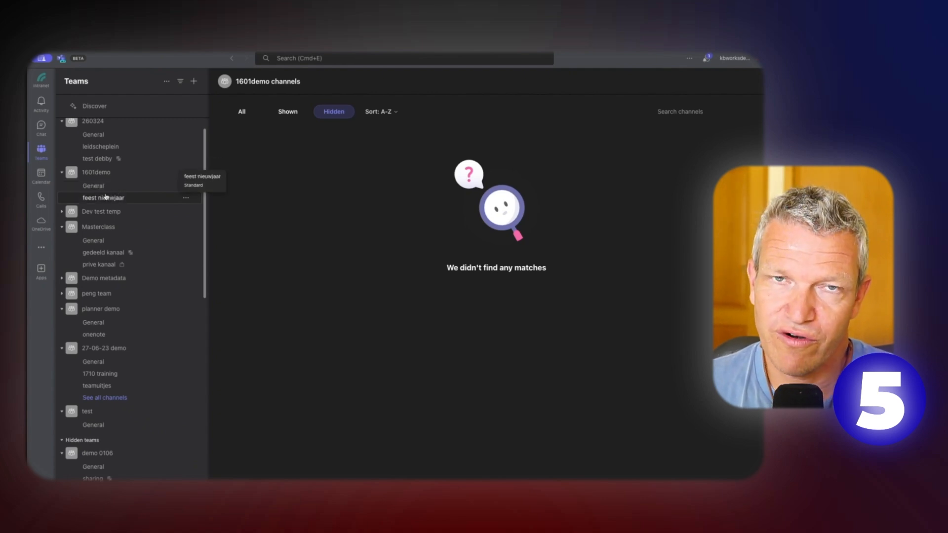